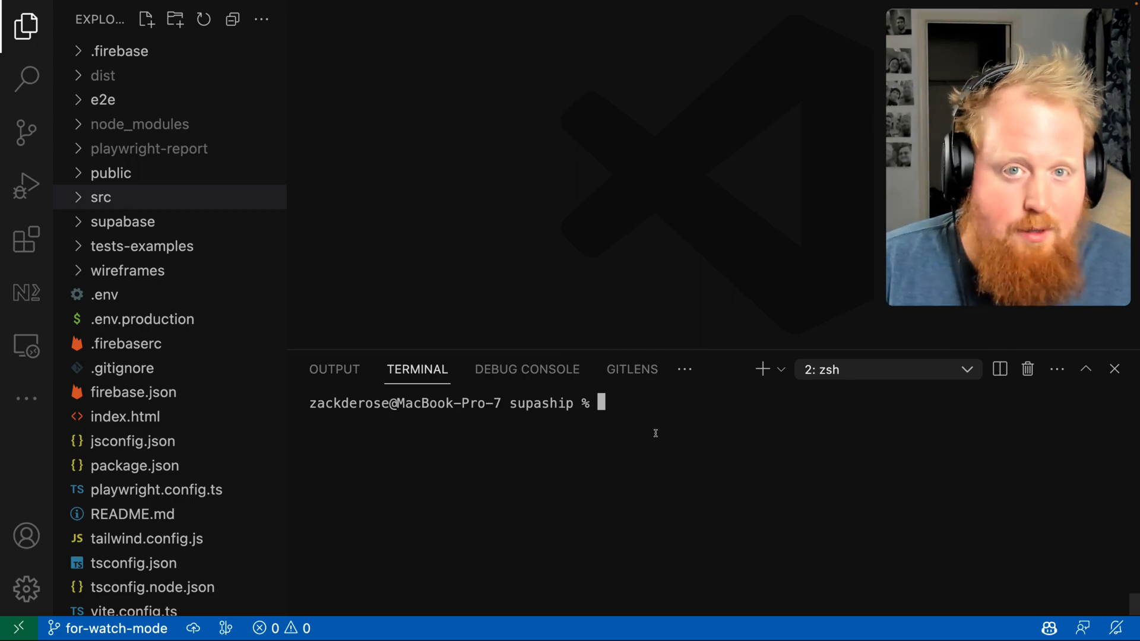
pyautogui.moveTo(651, 434)
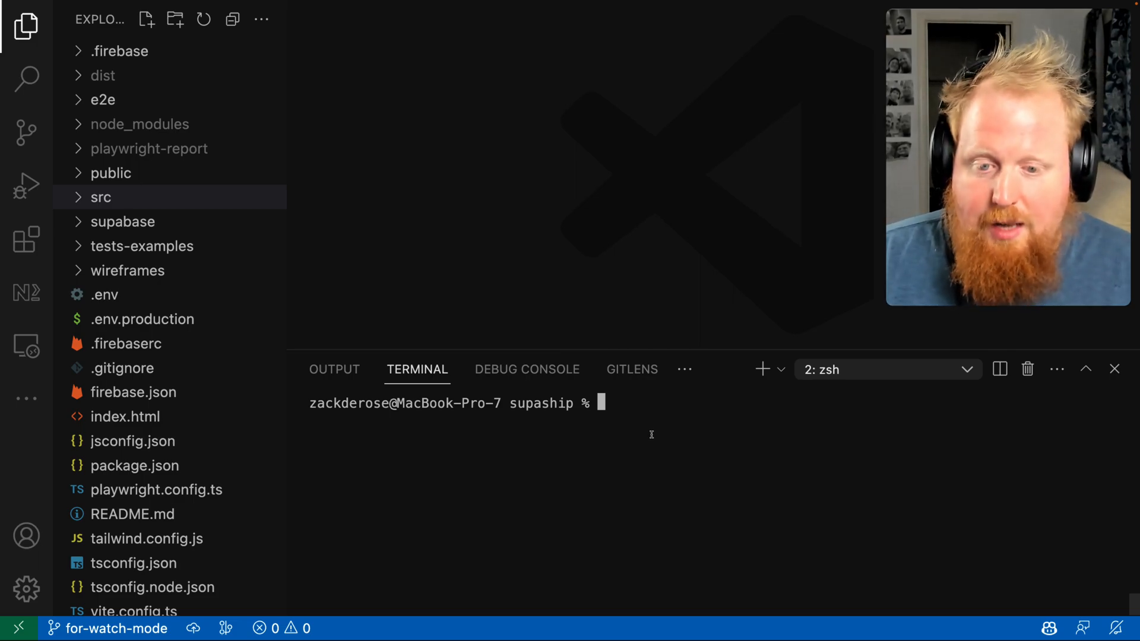
# Open package.json and run 'yarn test', with all 4 Playwright tests passing
pyautogui.click(135, 465)
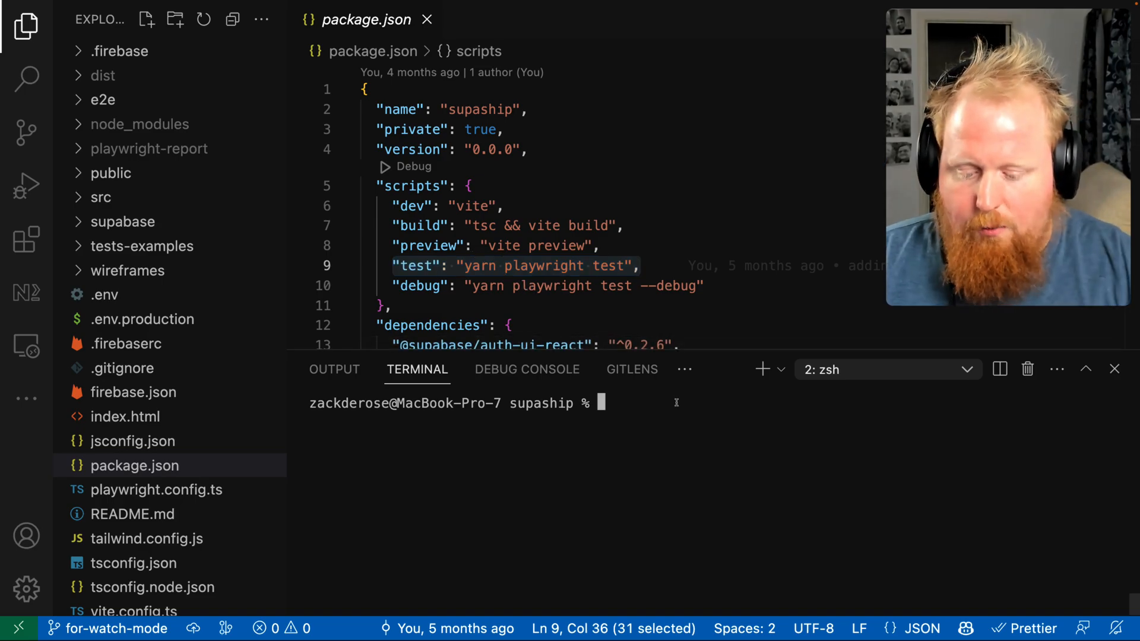
pyautogui.write('yarn test')
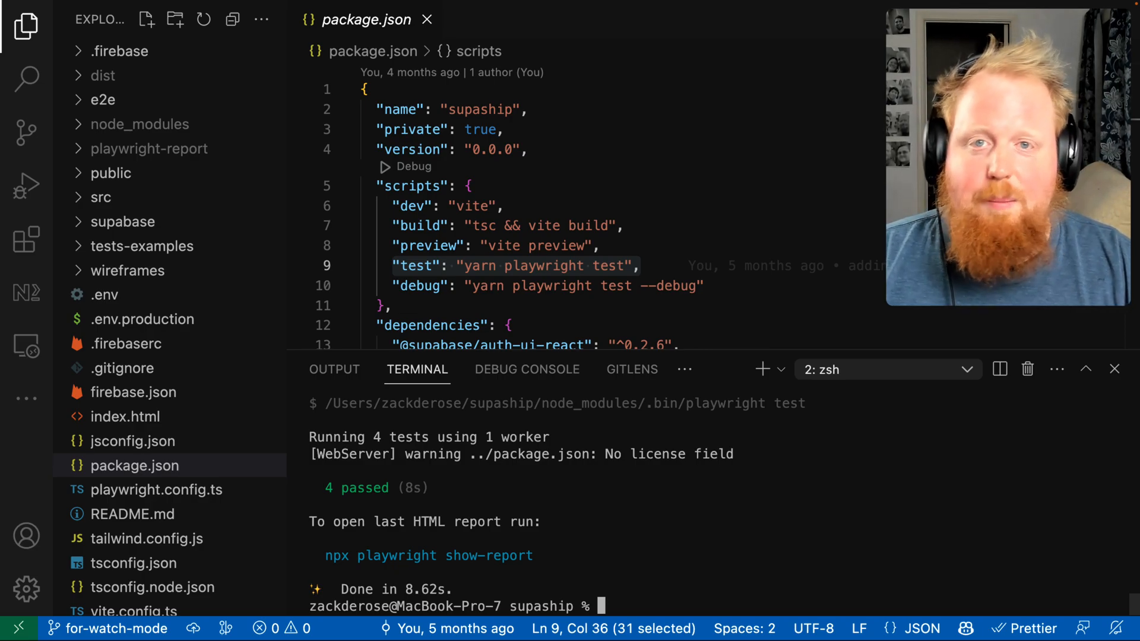
# Run 'npx nx init' in the terminal to add Nx and create nx.json
pyautogui.write('npx nx')
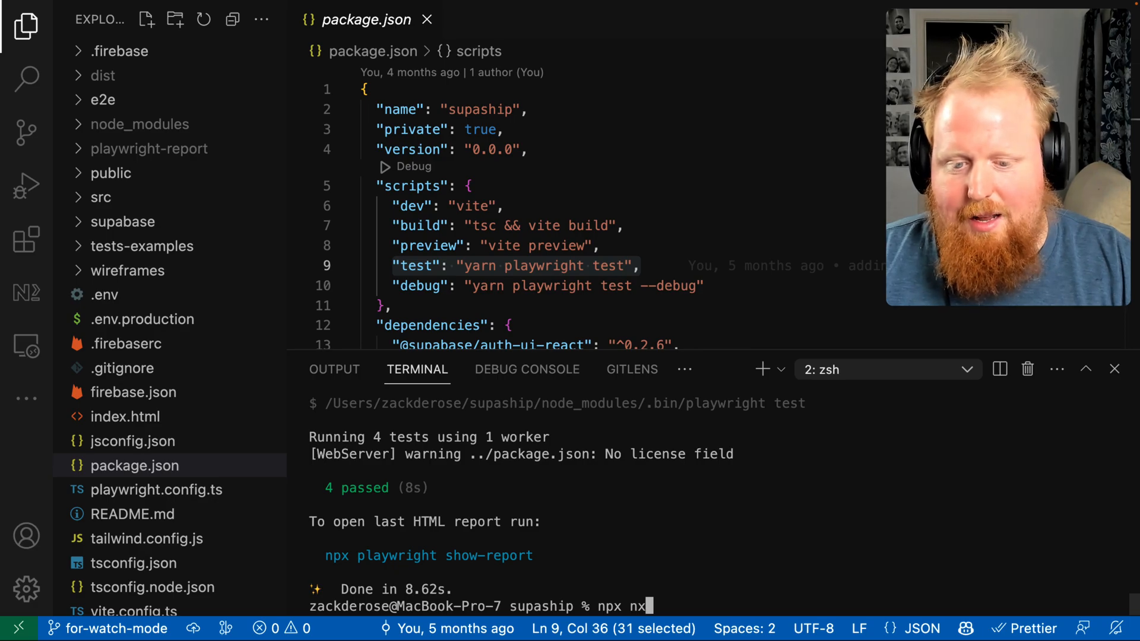
pyautogui.press('Return')
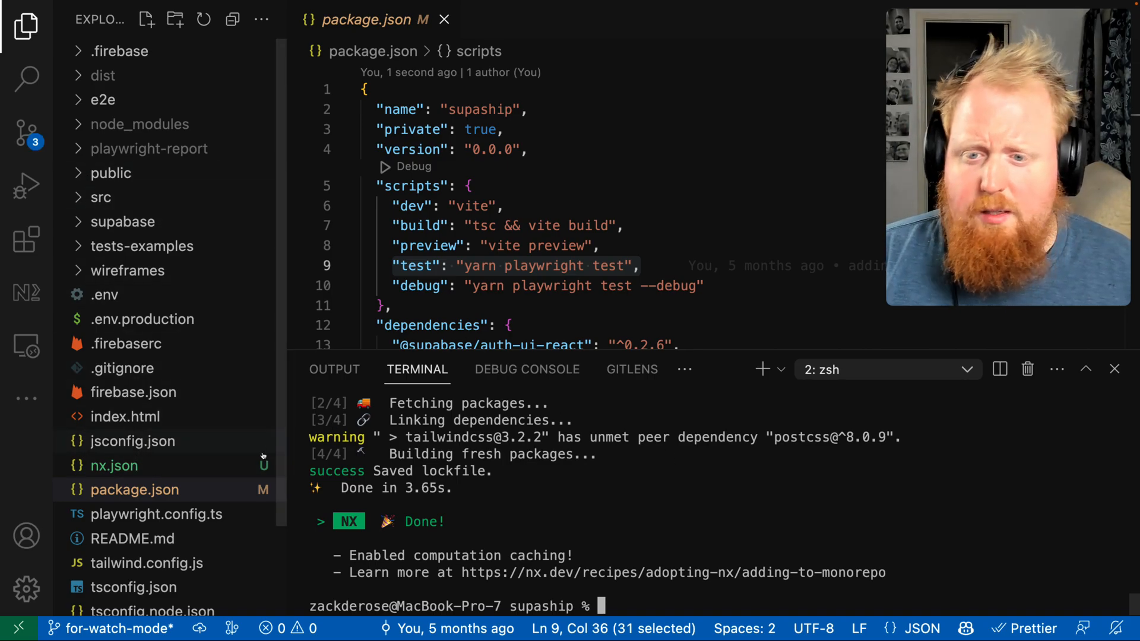
# Below the test script, add "watch-tests": "nx watch --projects=supaship -- nx test"
pyautogui.click(640, 265)
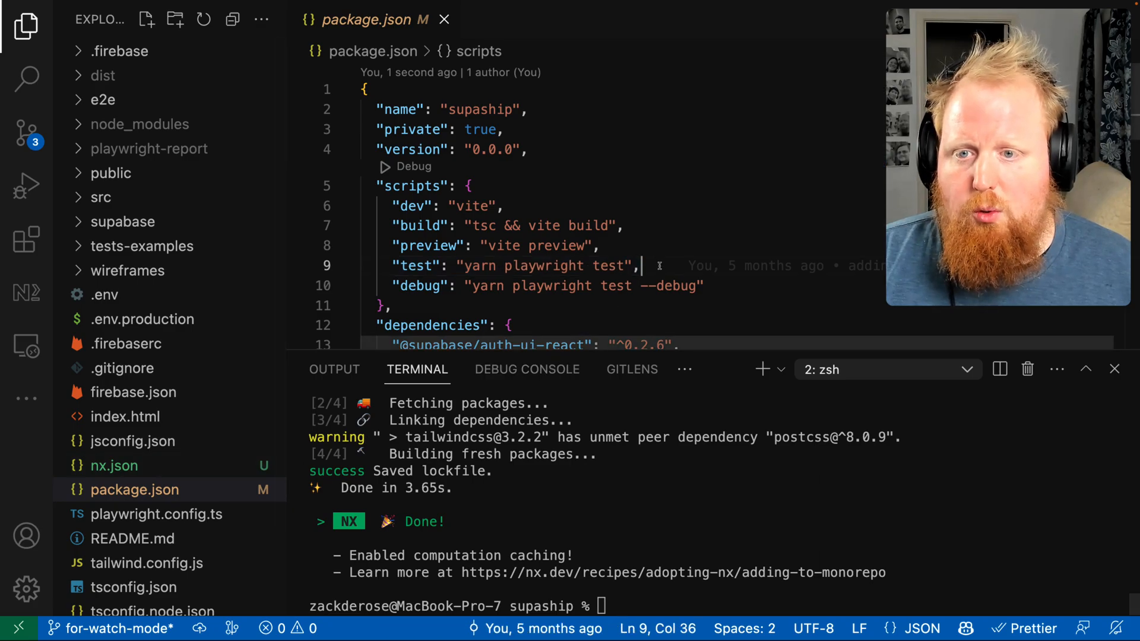
pyautogui.press('enter')
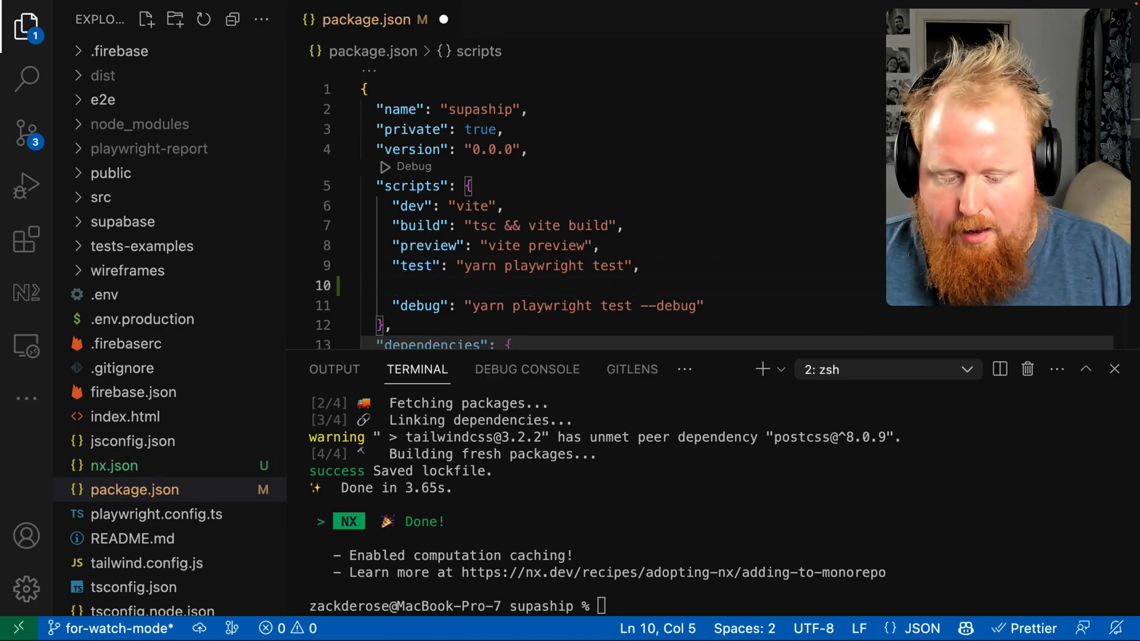
pyautogui.write('"watch-tes')
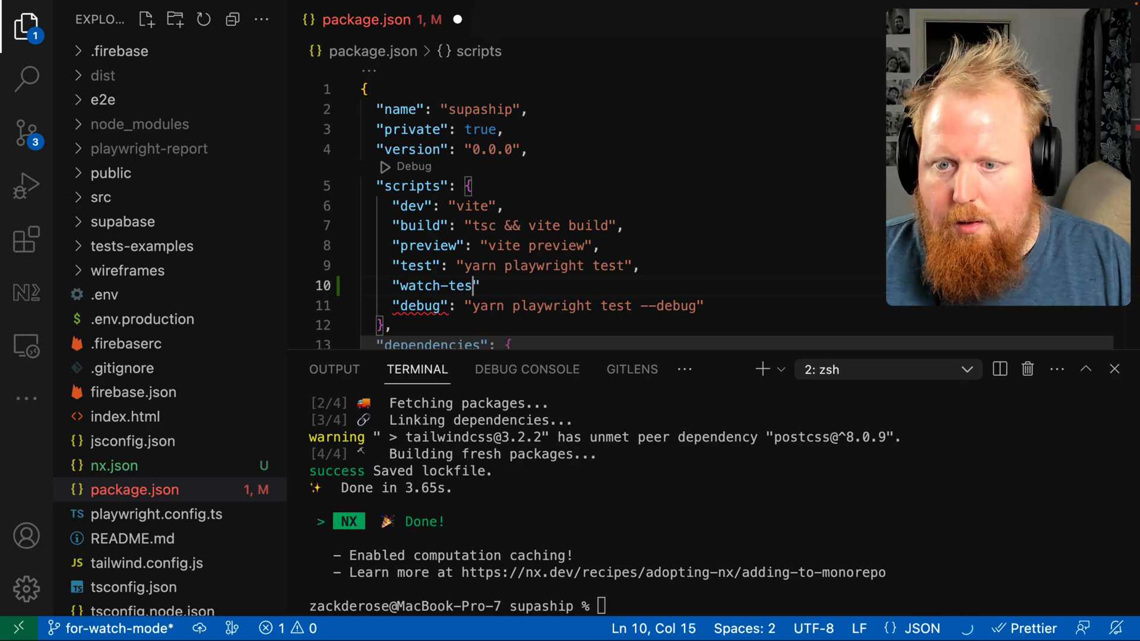
pyautogui.write('ts": "",')
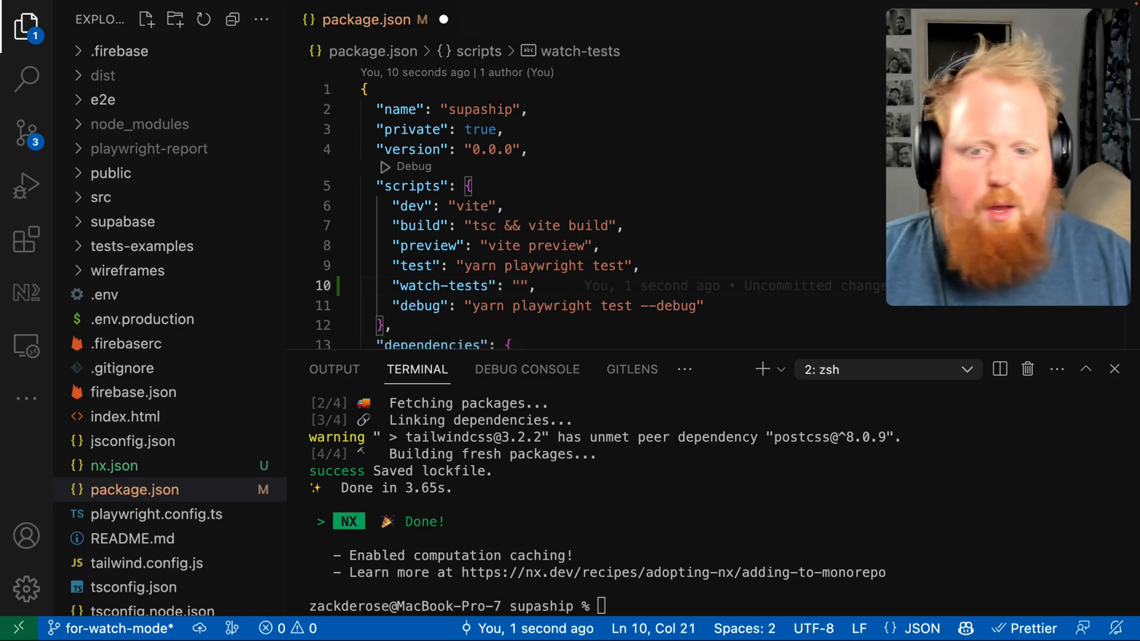
pyautogui.write('nx watch --pr')
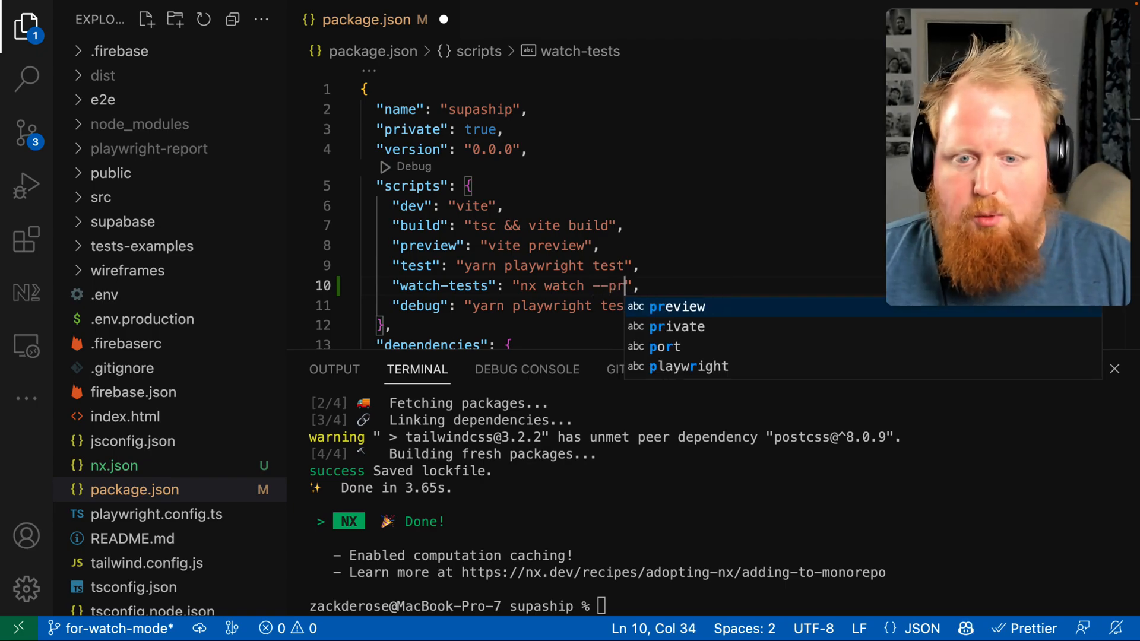
pyautogui.write('ojects')
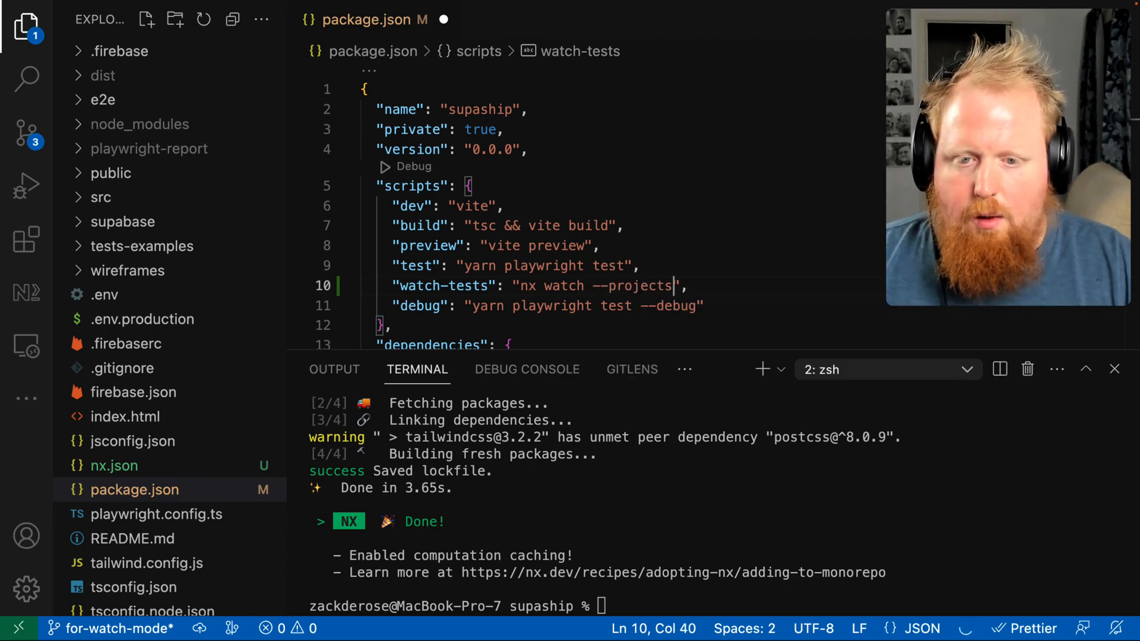
pyautogui.write('=supaship-webapp-e2e')
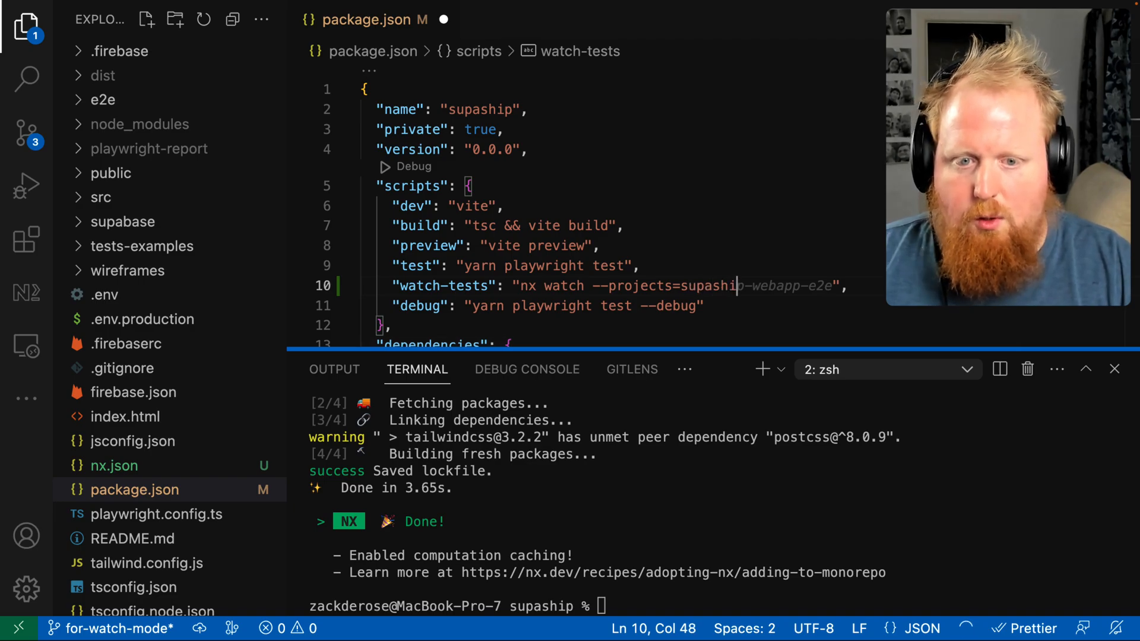
pyautogui.write('--skip-nx-cache')
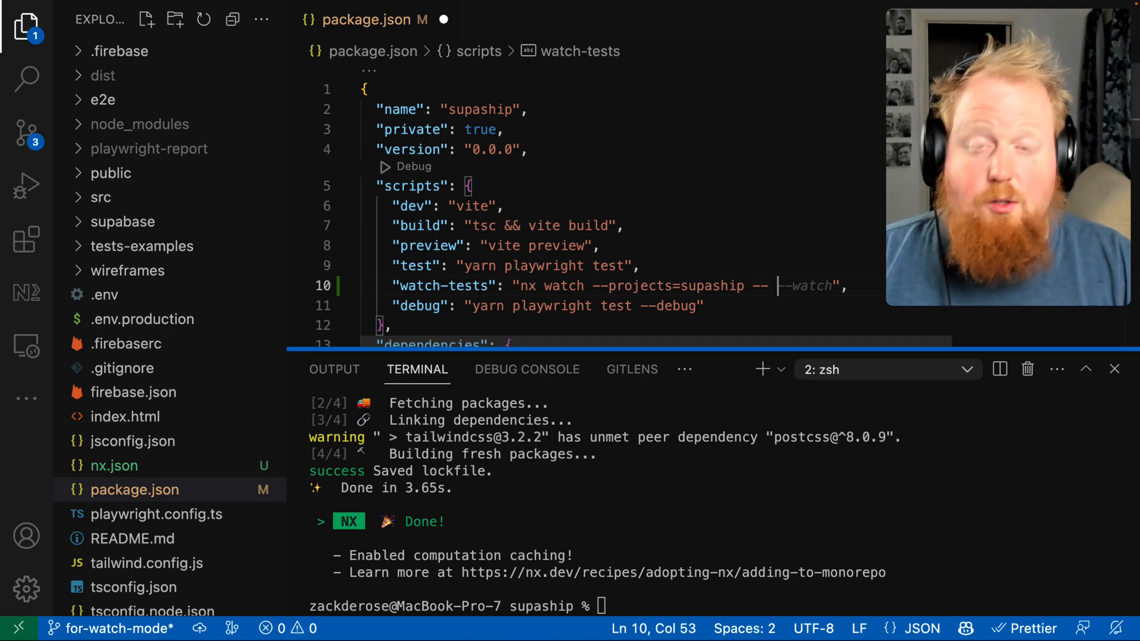
pyautogui.write('nx test')
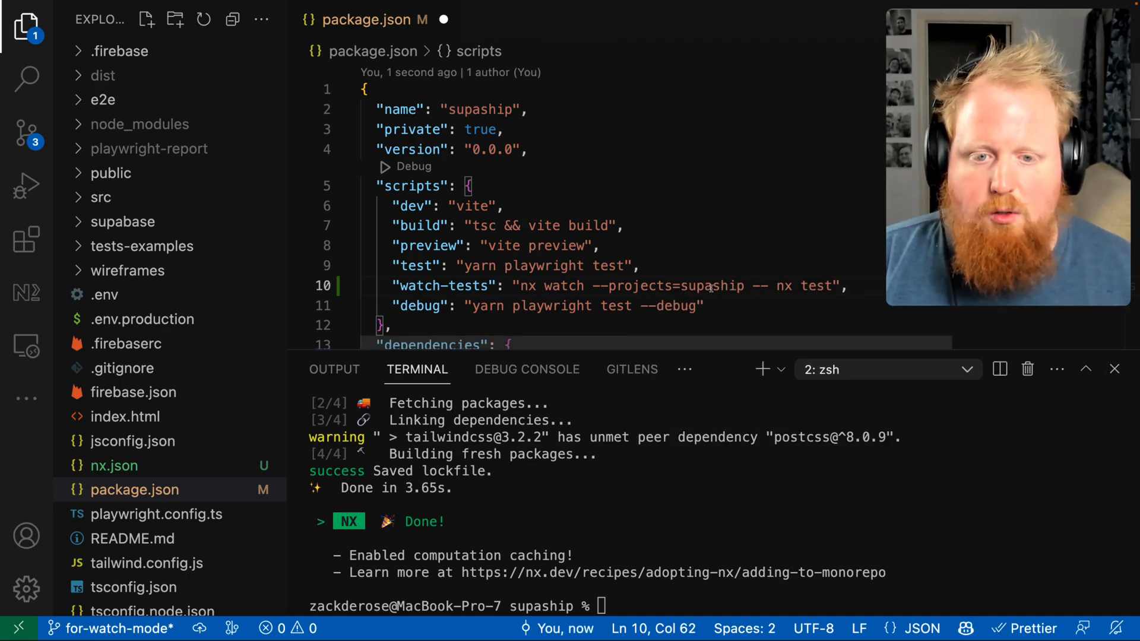
pyautogui.doubleClick(784, 286)
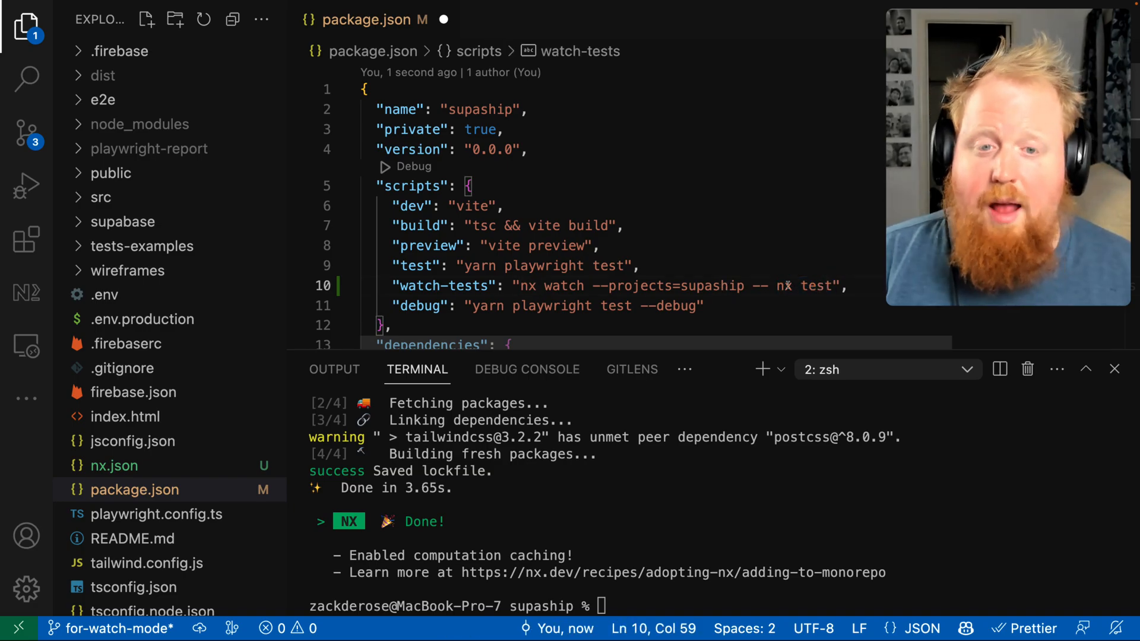
pyautogui.doubleClick(416, 265)
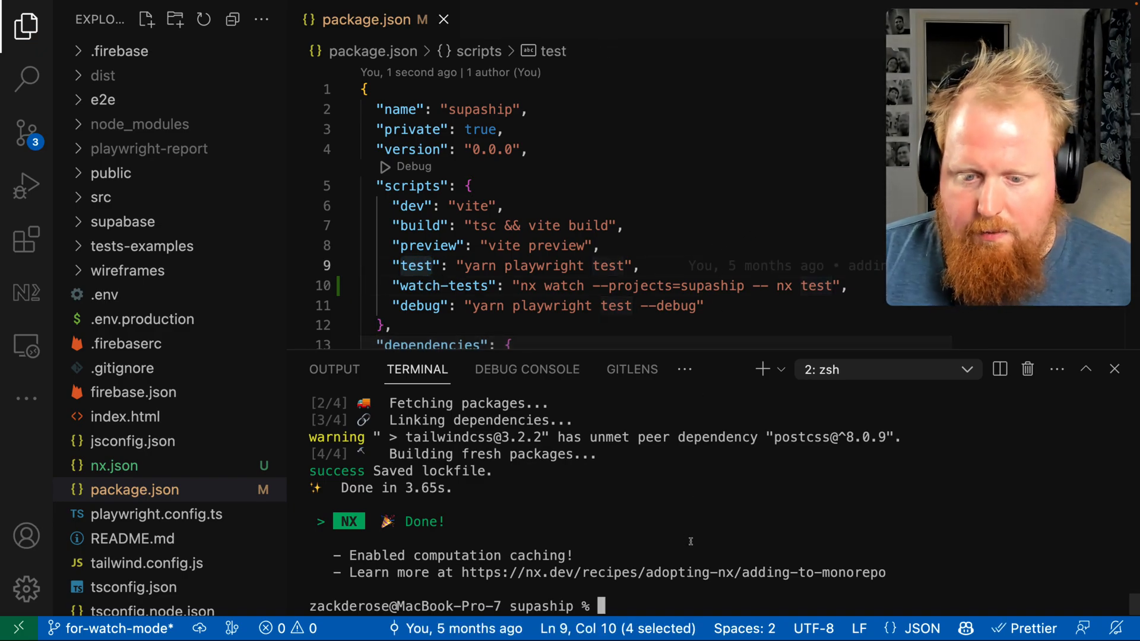
# Start yarn watch-tests, then toggle the '!' after 'ago' in AllPosts.tsx to rerun tests
pyautogui.write('yarn watch-test')
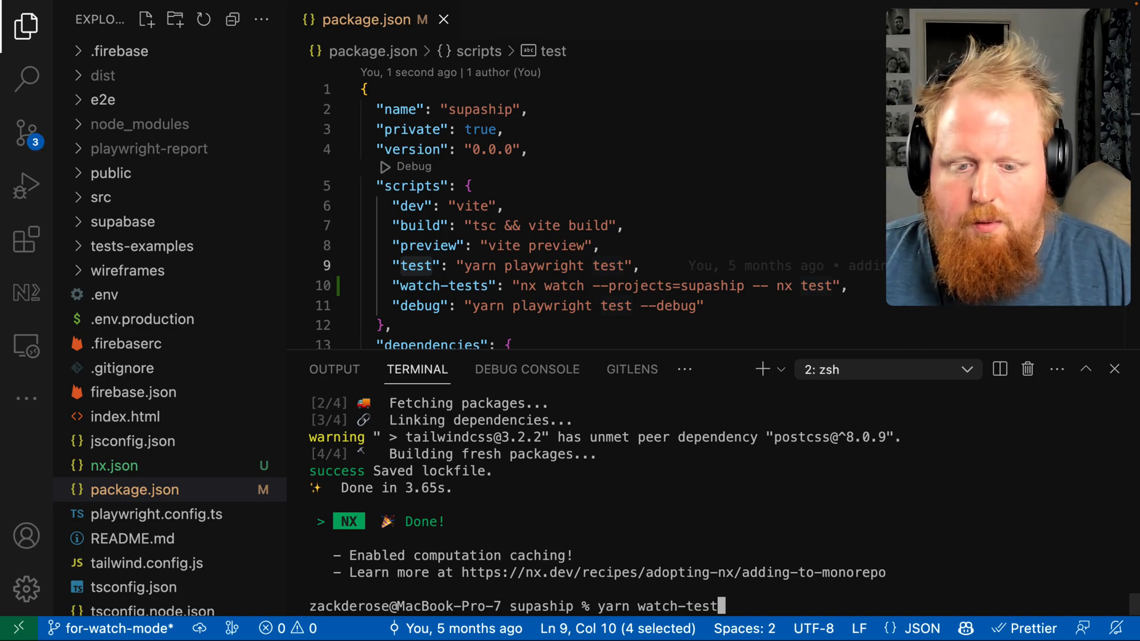
pyautogui.press('Return')
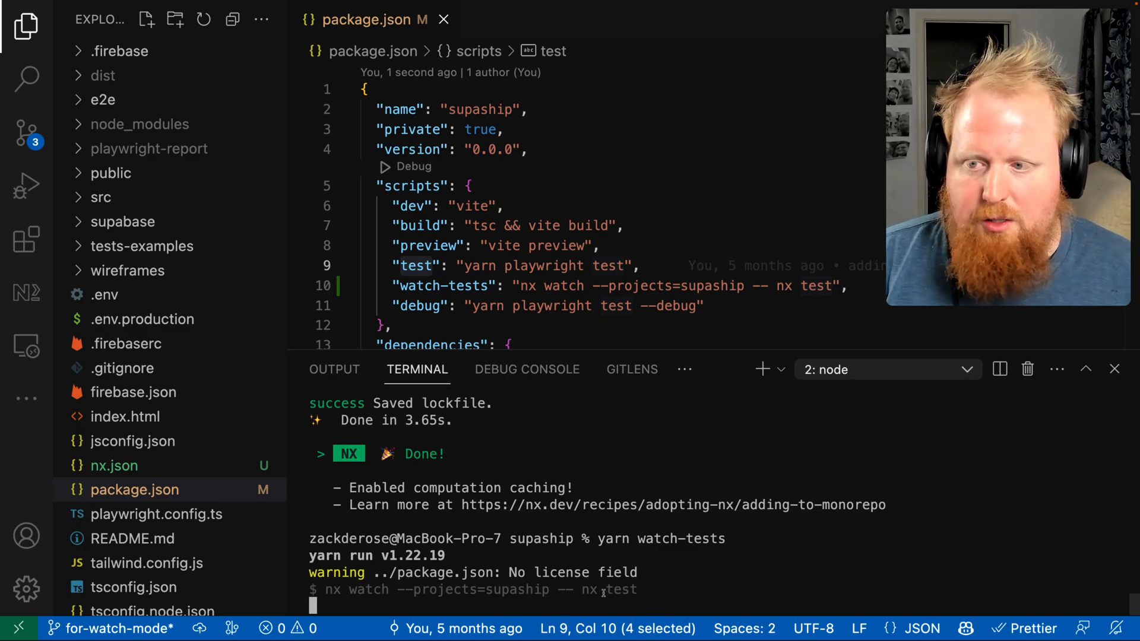
pyautogui.click(100, 197)
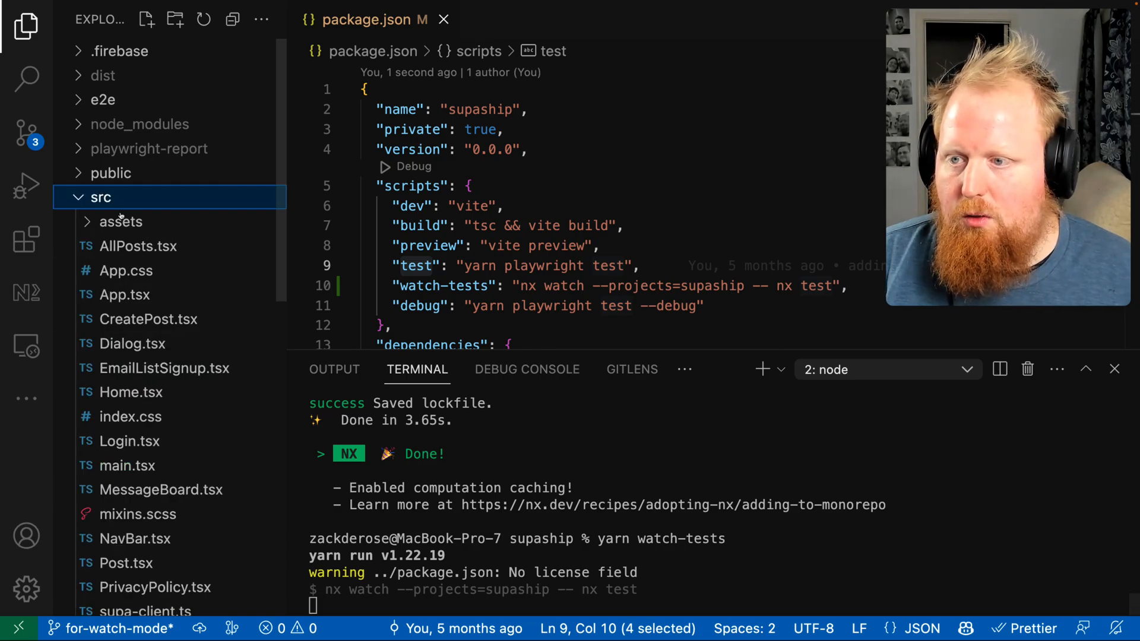
pyautogui.click(137, 245)
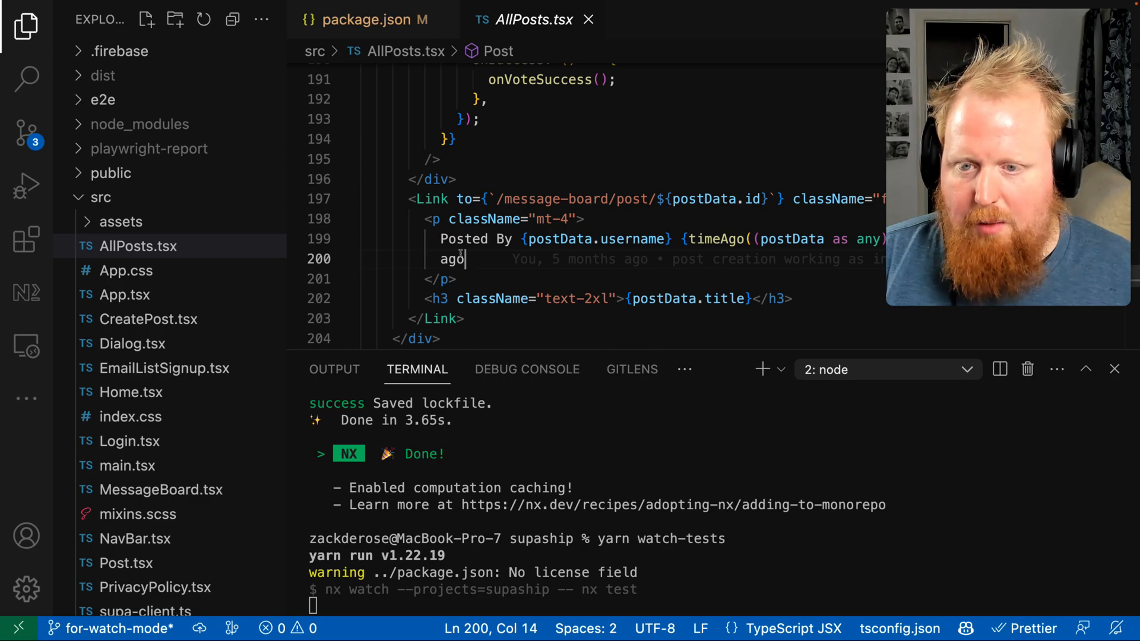
pyautogui.write('!')
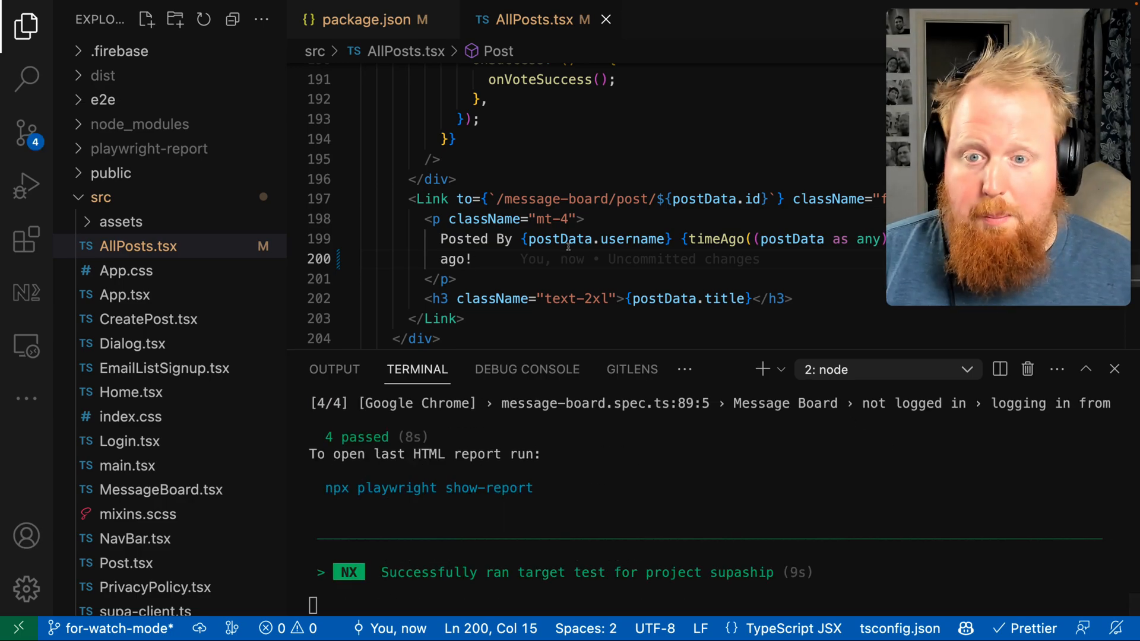
pyautogui.press('Backspace')
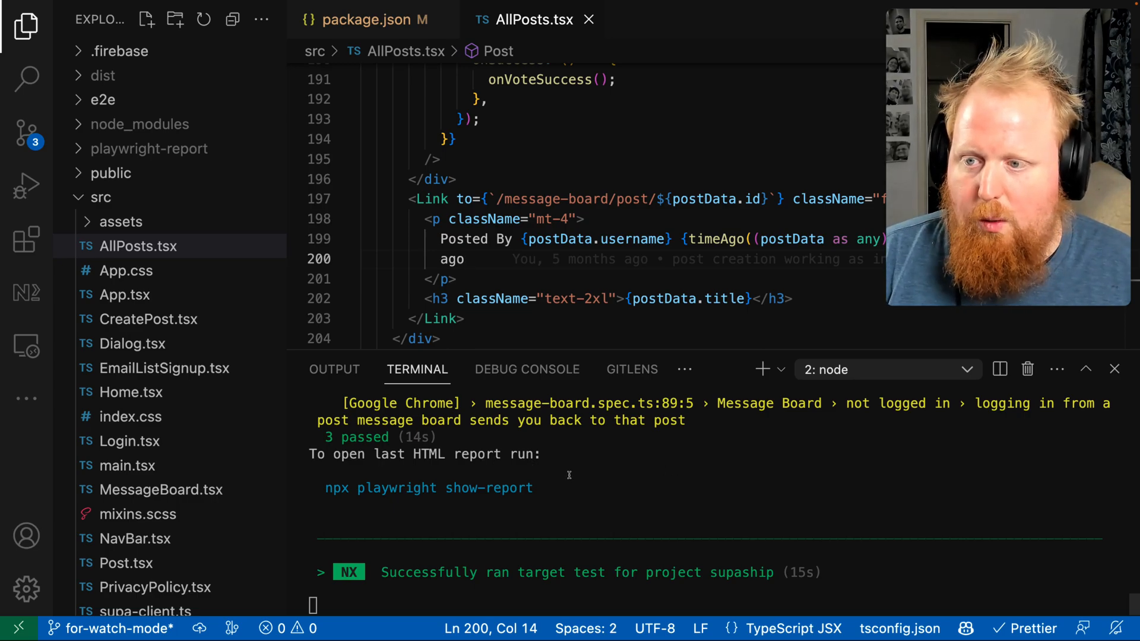
# Add "test" to the cacheableOperations array in nx.json and save
pyautogui.scroll(-3)
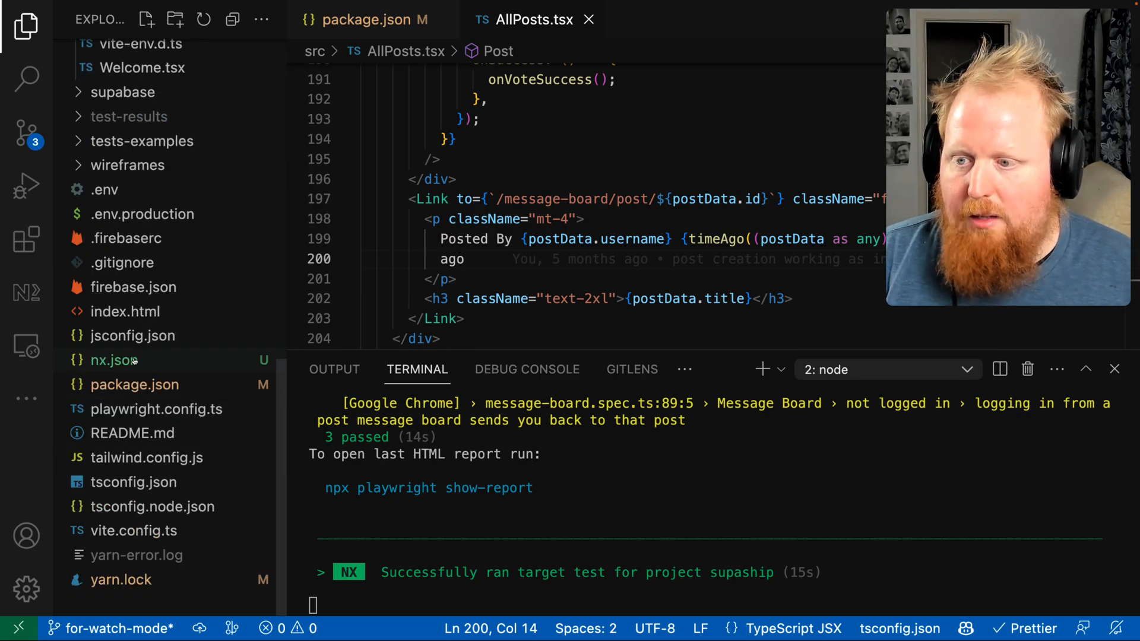
pyautogui.click(114, 359)
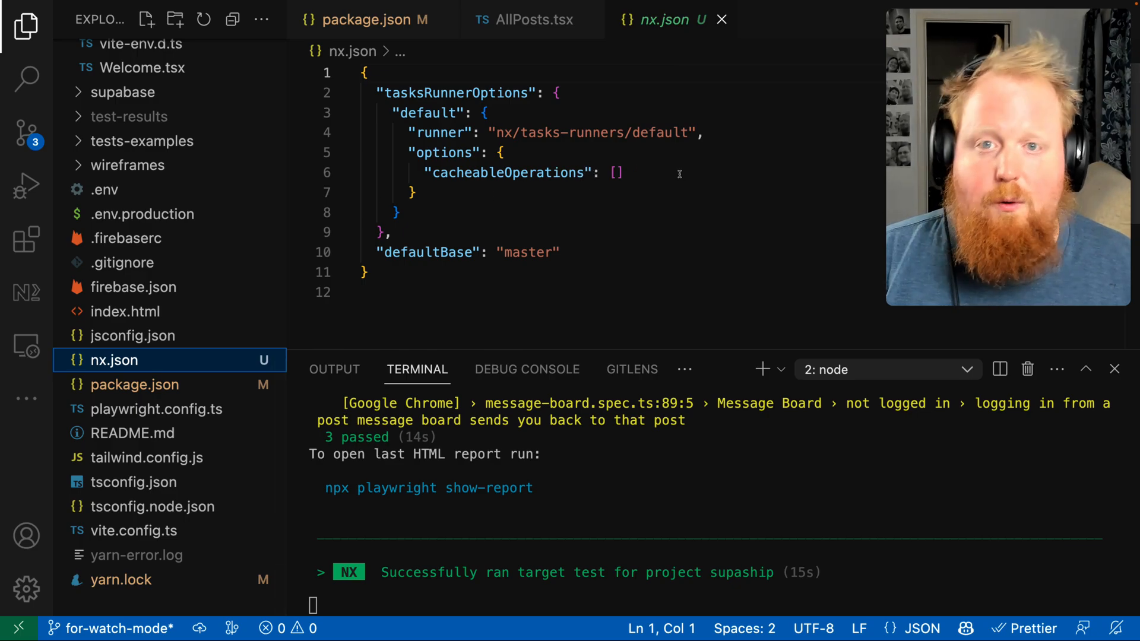
pyautogui.click(614, 172)
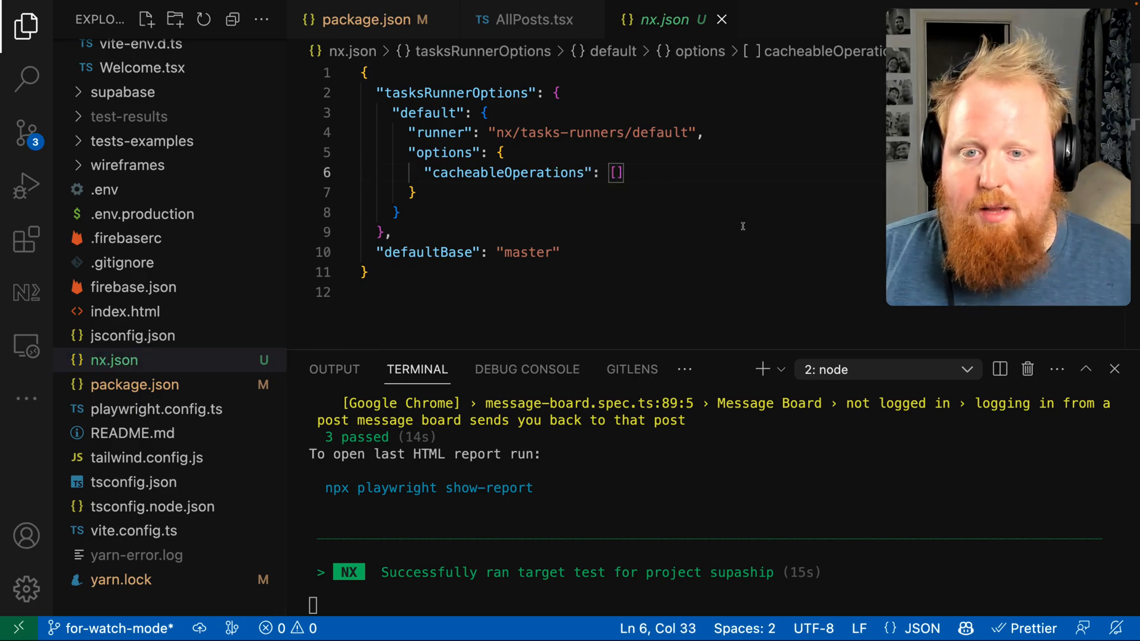
pyautogui.write('"test"')
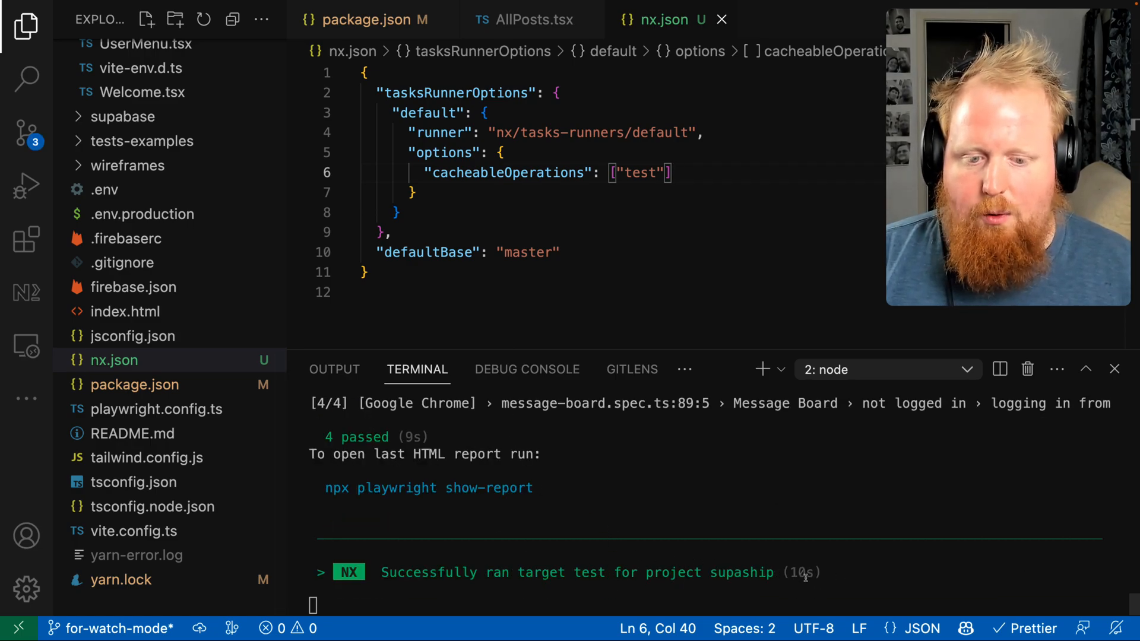
pyautogui.click(533, 20)
pyautogui.write('ago!')
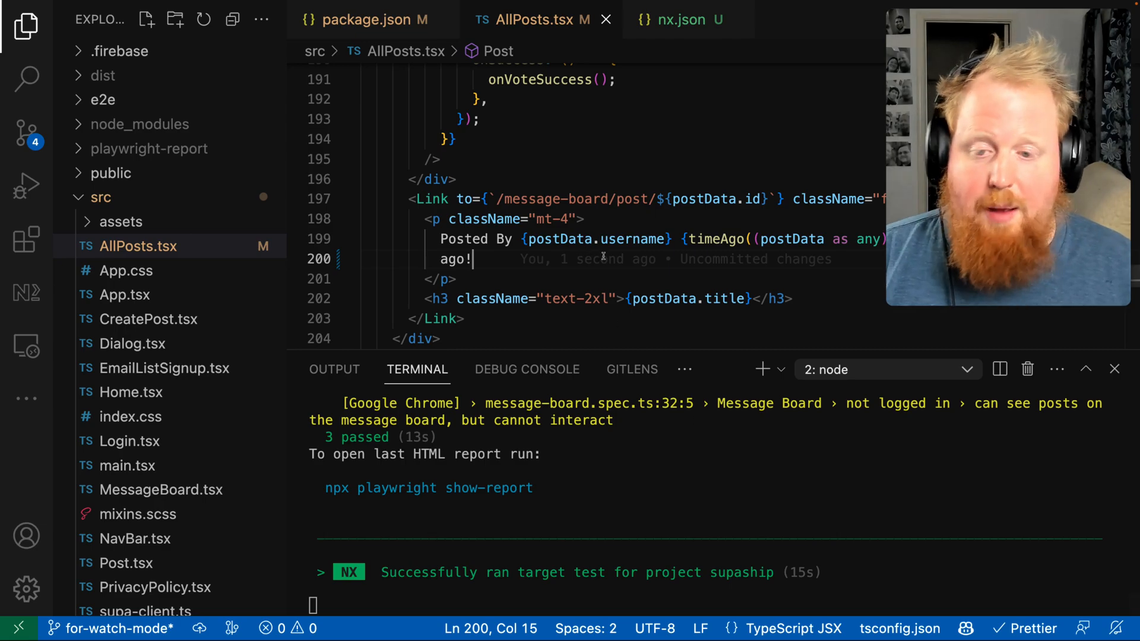
pyautogui.moveTo(628, 306)
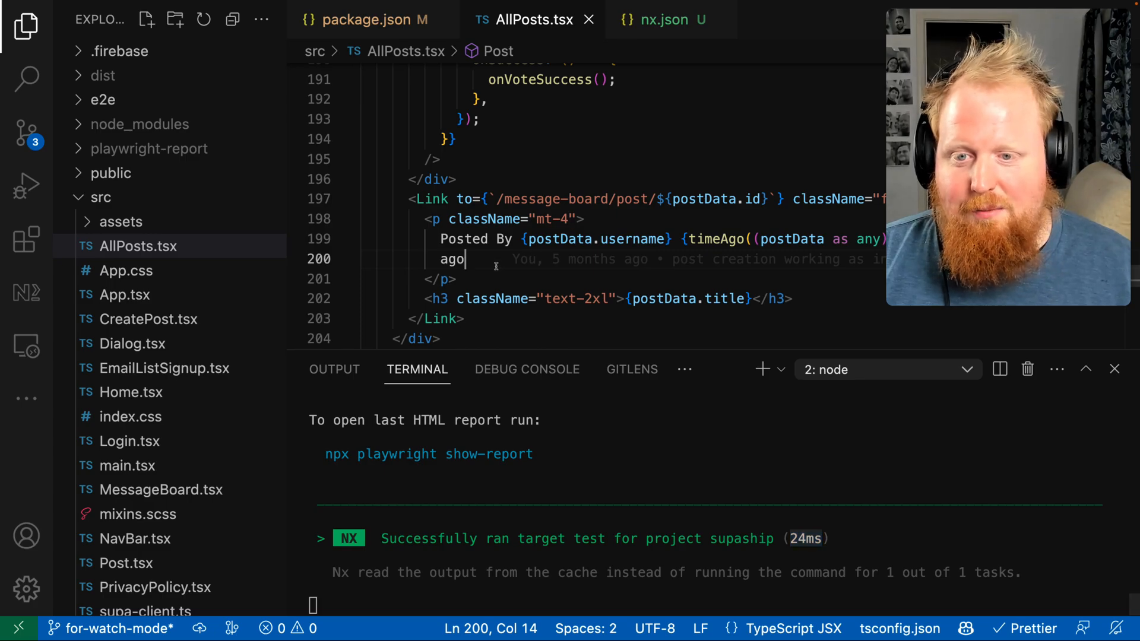
# Add then remove the '!' after 'ago' in AllPosts.tsx, with results read from cache
pyautogui.write('!')
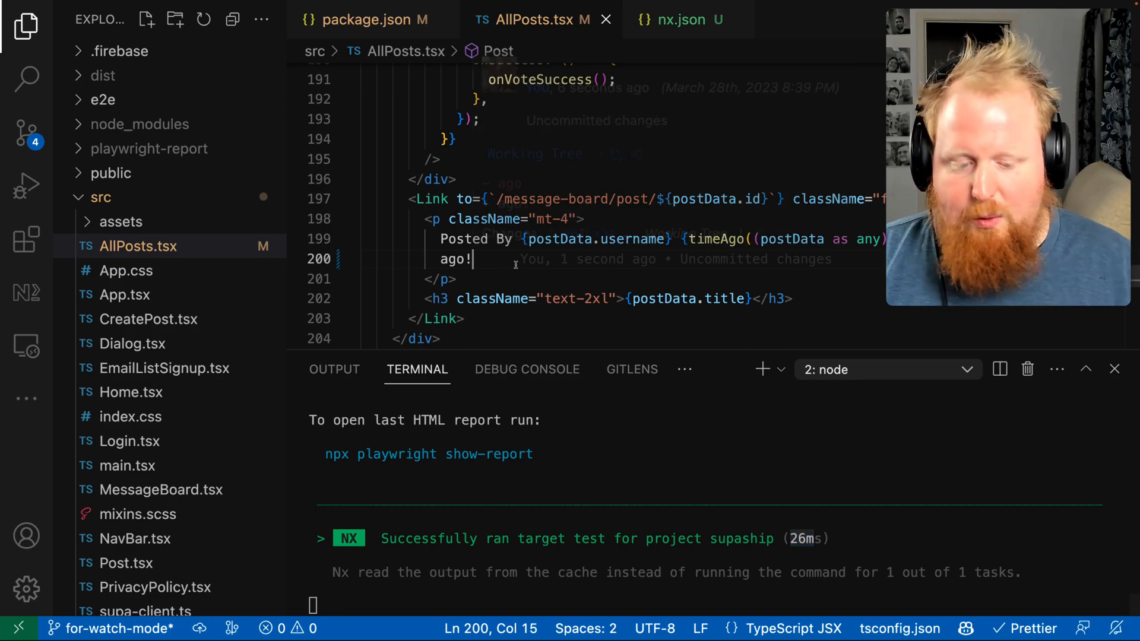
pyautogui.press('Backspace')
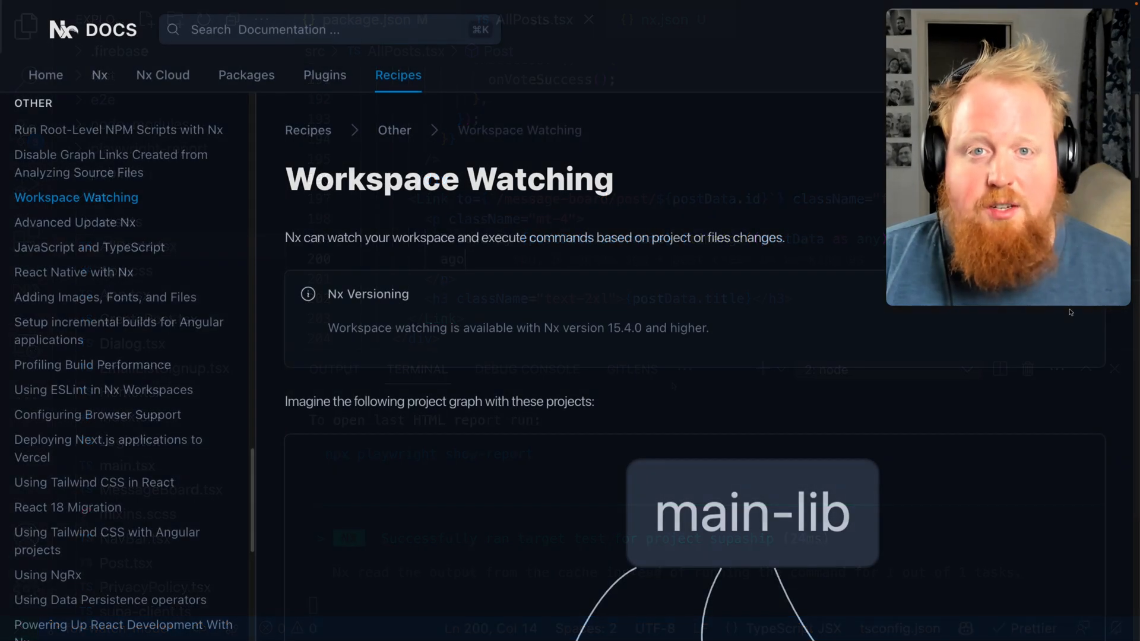
# Scroll the Workspace Watching recipe, highlighting the NX_PROJECT_NAME and NX_FILE_CHANGES variables
pyautogui.scroll(-3)
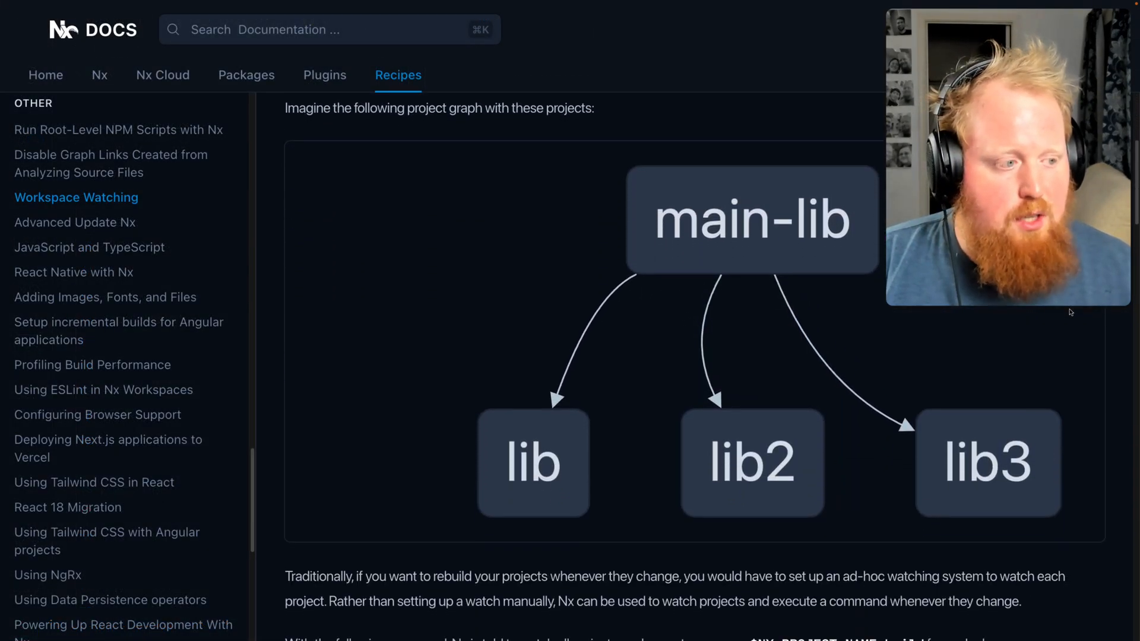
pyautogui.scroll(-3)
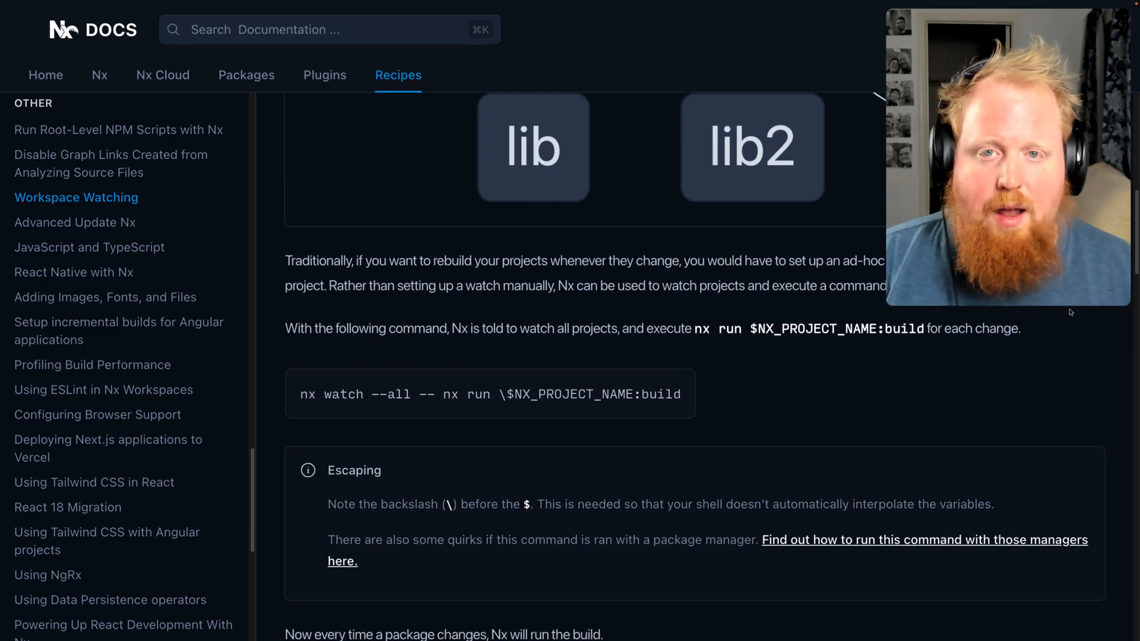
pyautogui.scroll(-3)
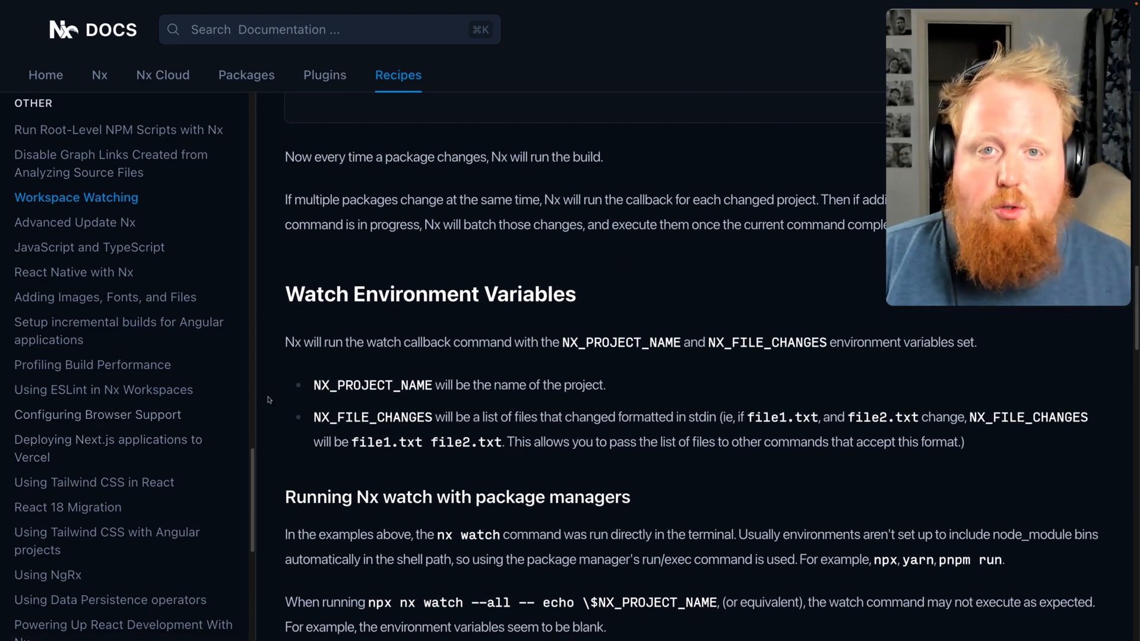
pyautogui.doubleClick(372, 385)
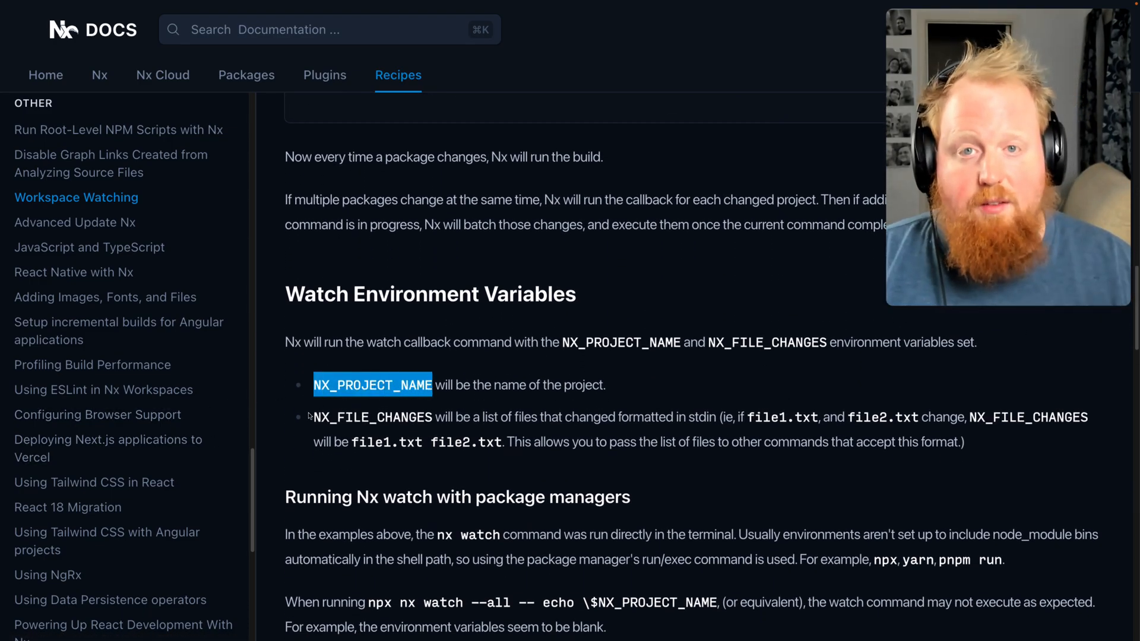
pyautogui.doubleClick(373, 416)
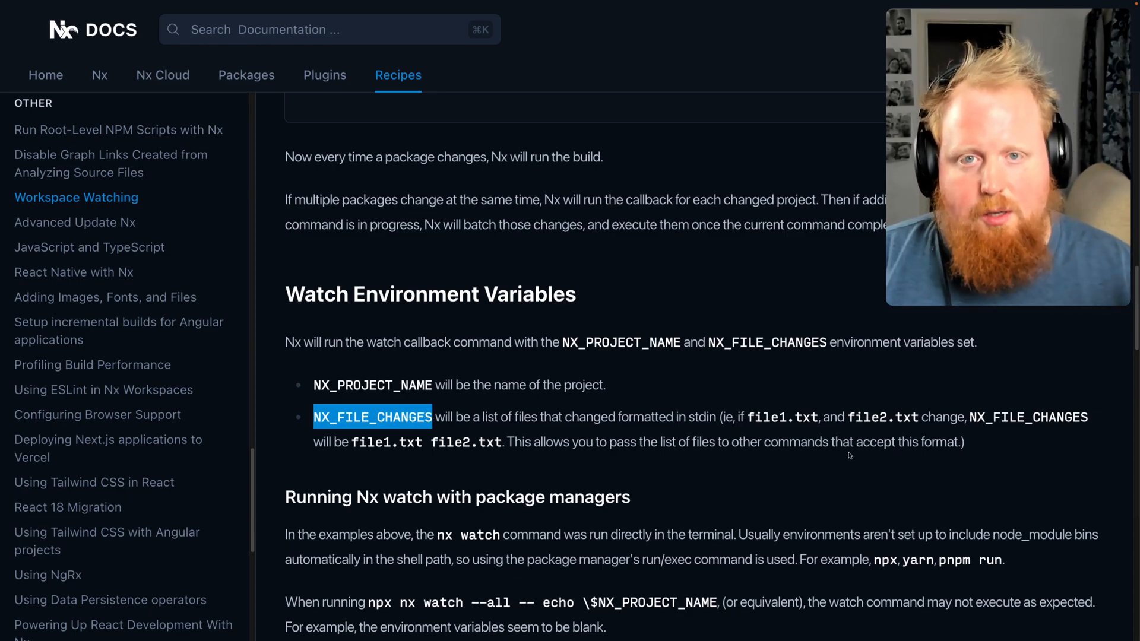
pyautogui.scroll(-3)
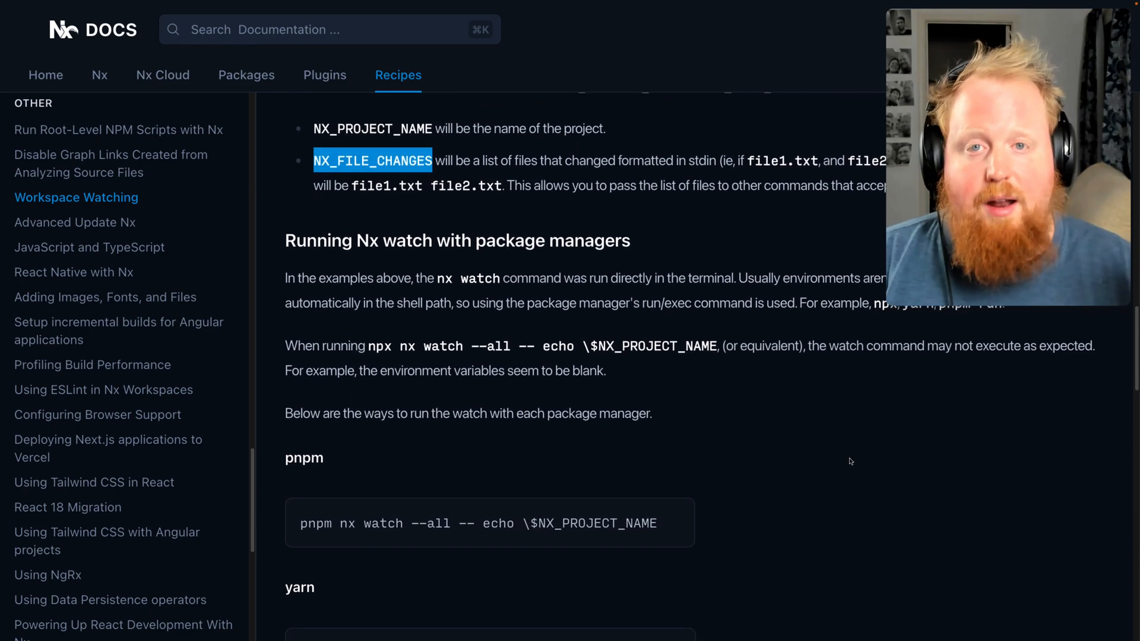
pyautogui.scroll(-3)
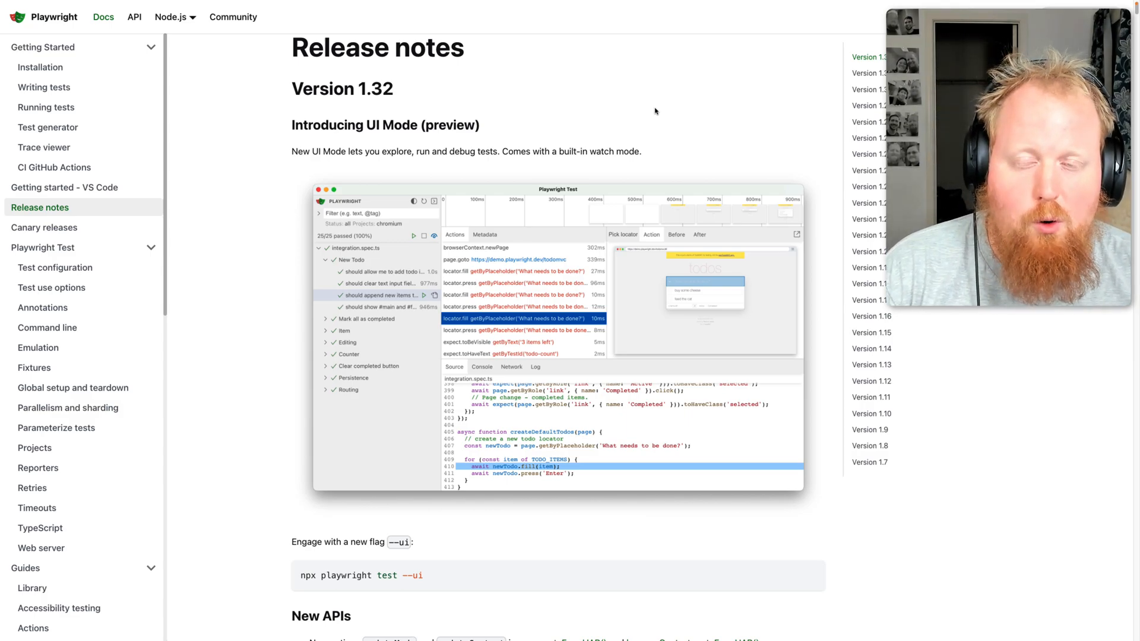
pyautogui.moveTo(470, 114)
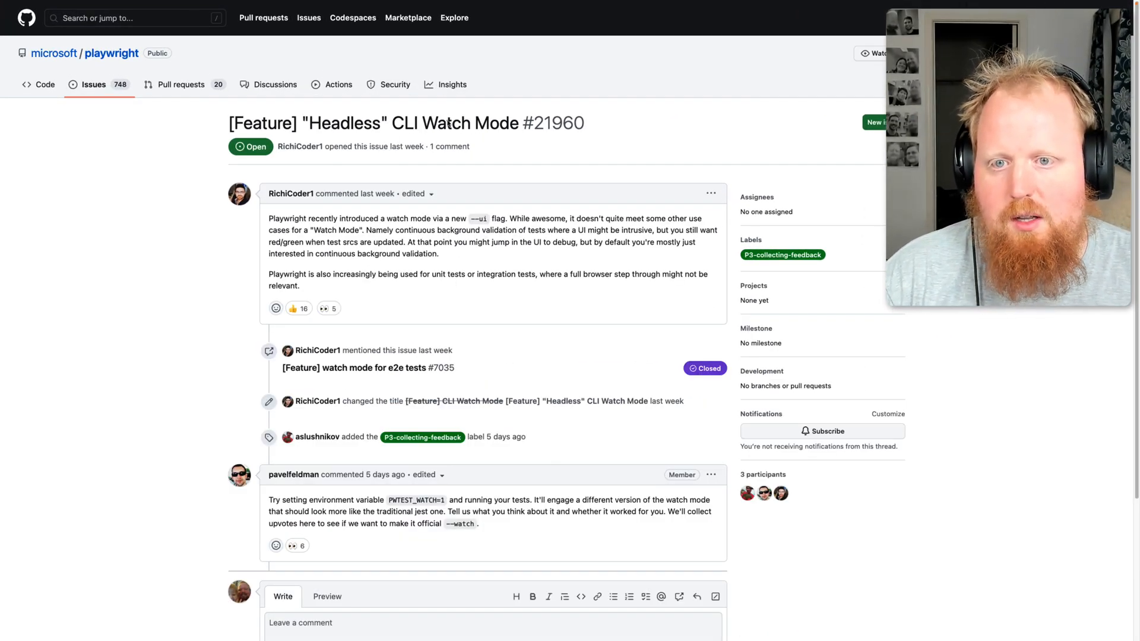
pyautogui.moveTo(485, 132)
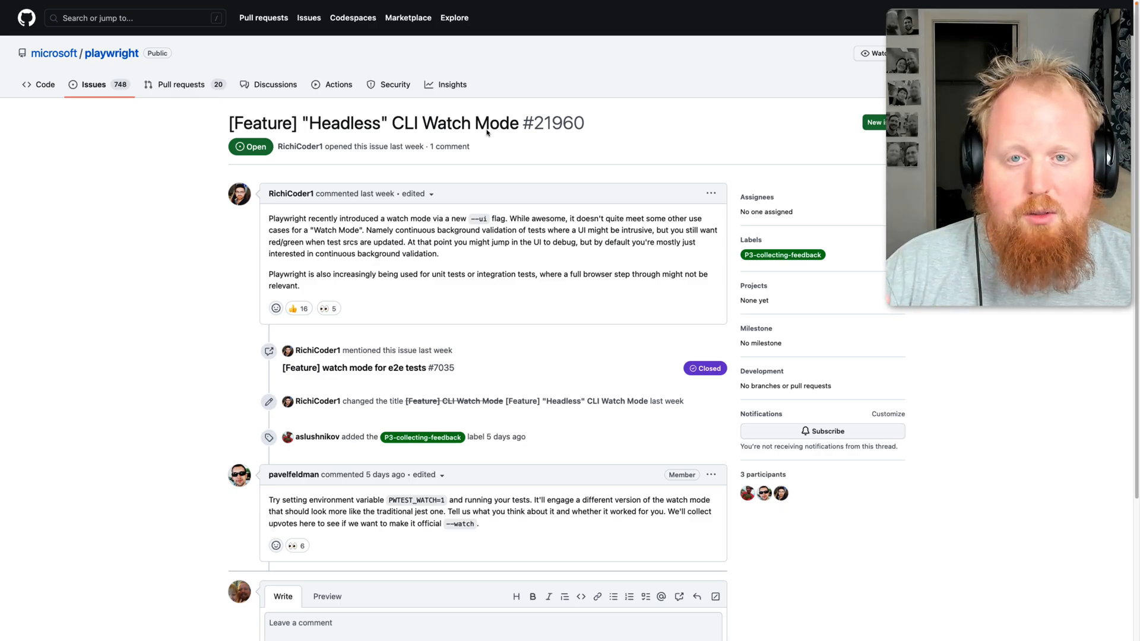
pyautogui.moveTo(132, 364)
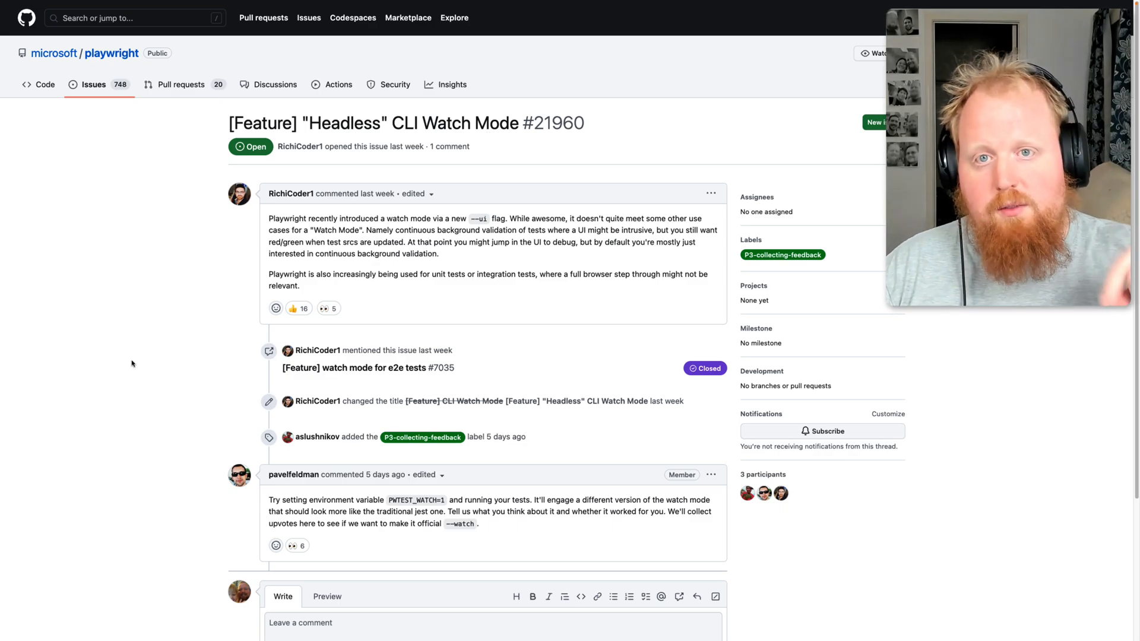